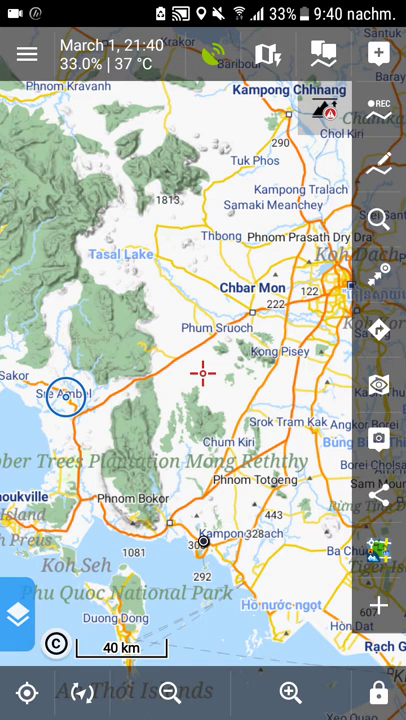
Switch on FullScreen in Display settings to hide the notification bar, then return to Settings.
click(27, 54)
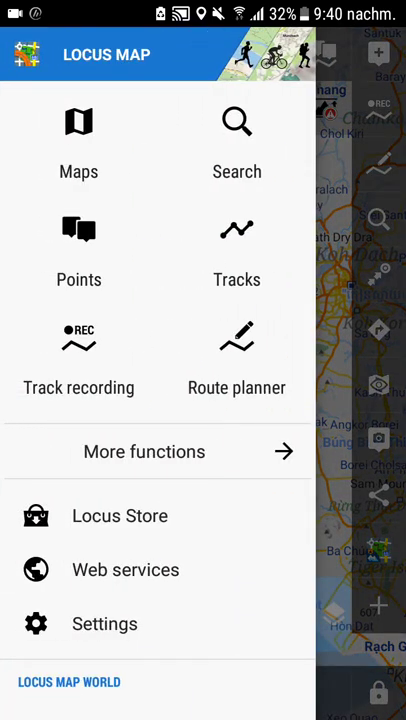
click(104, 623)
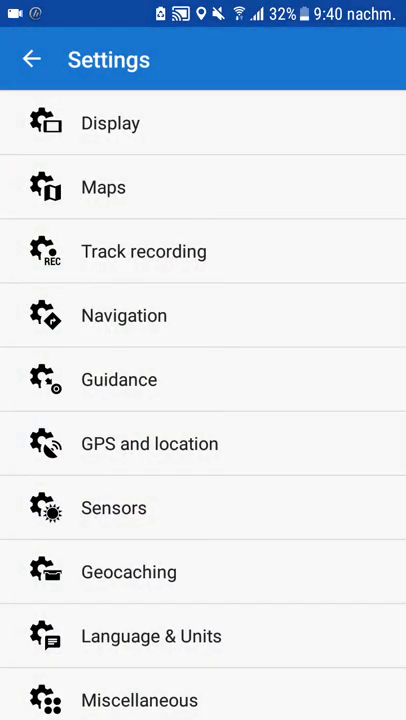
click(110, 123)
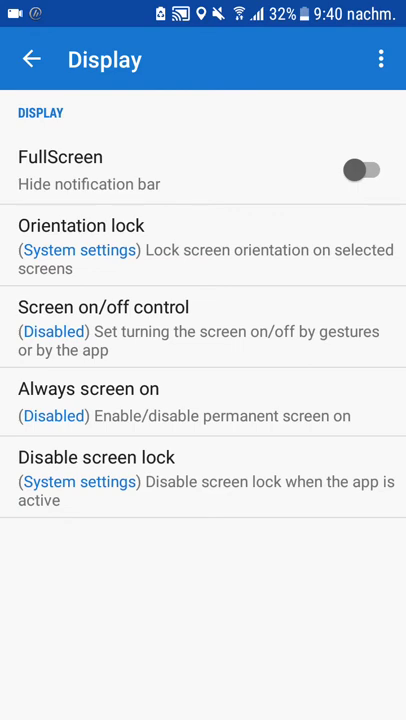
click(362, 169)
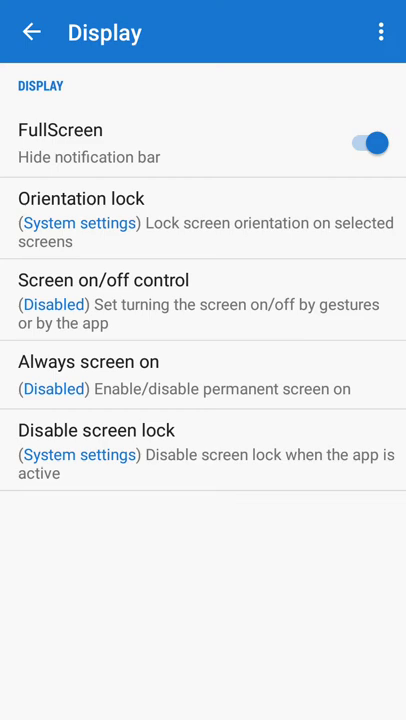
click(33, 32)
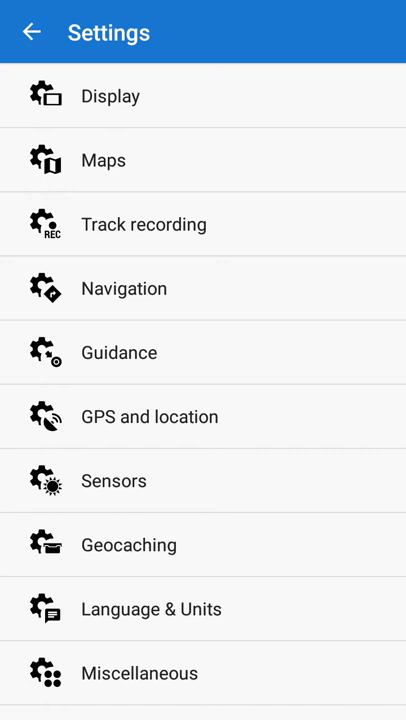
In Maps > Panels & Buttons, enable Right panel hiding and bring up the Left actions panel choices.
click(100, 160)
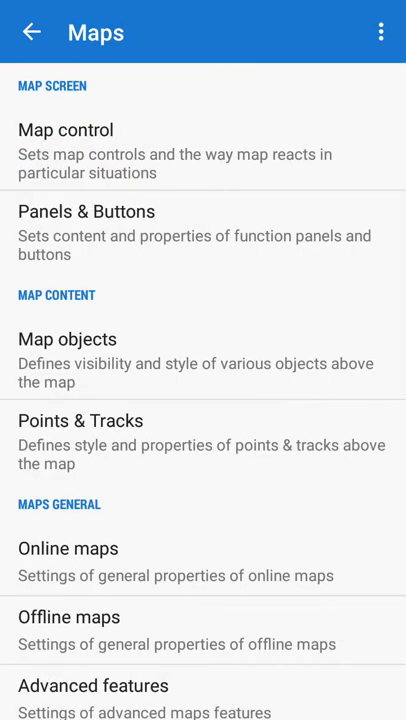
click(95, 211)
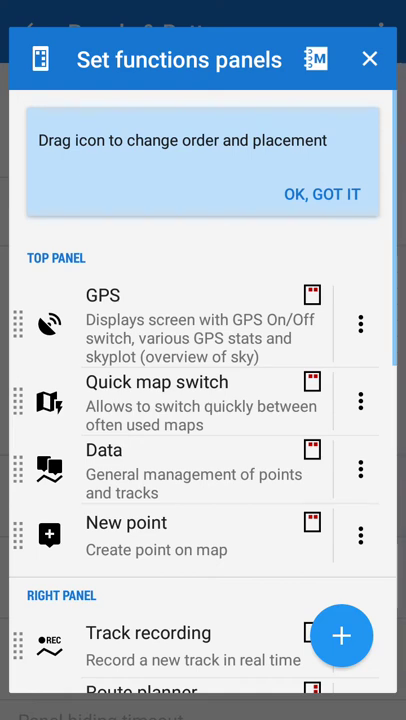
click(369, 59)
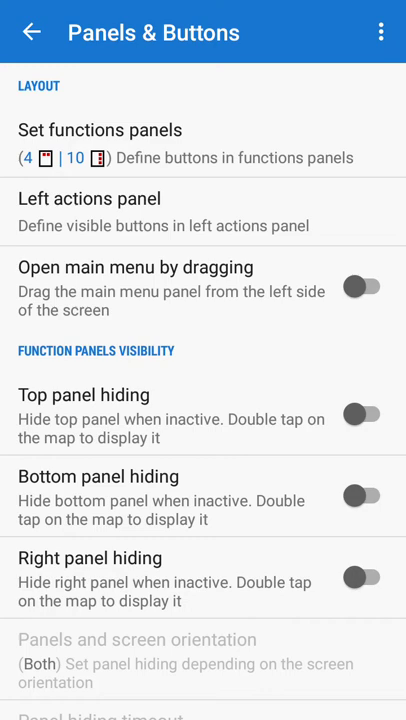
scroll(down, 3)
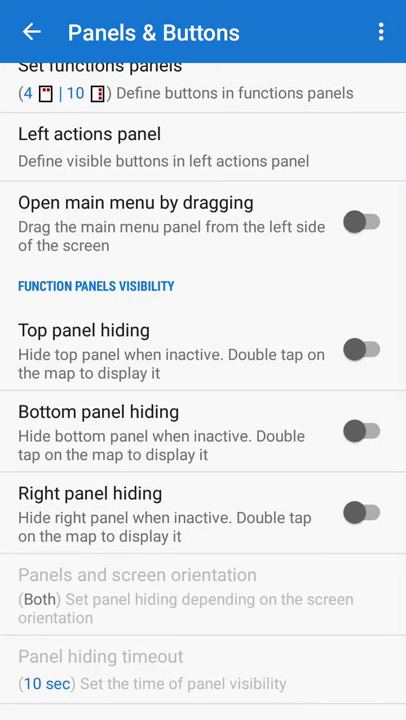
click(365, 512)
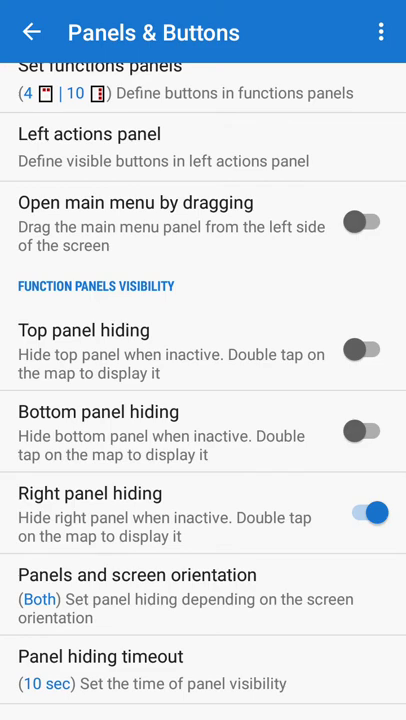
scroll(down, 3)
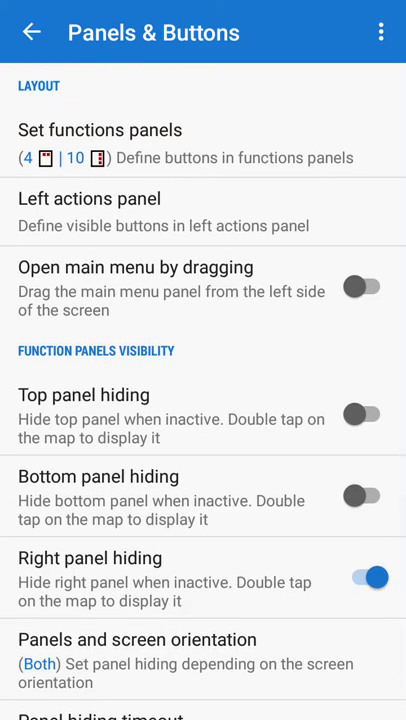
click(94, 198)
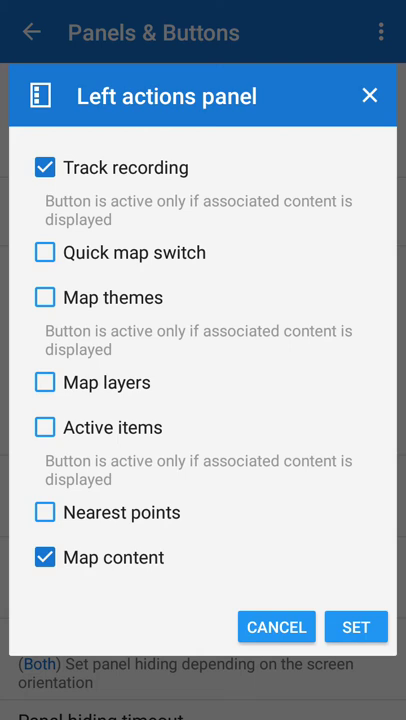
Apply the left actions panel selection and set the panel hiding timeout to 6 sec.
click(44, 557)
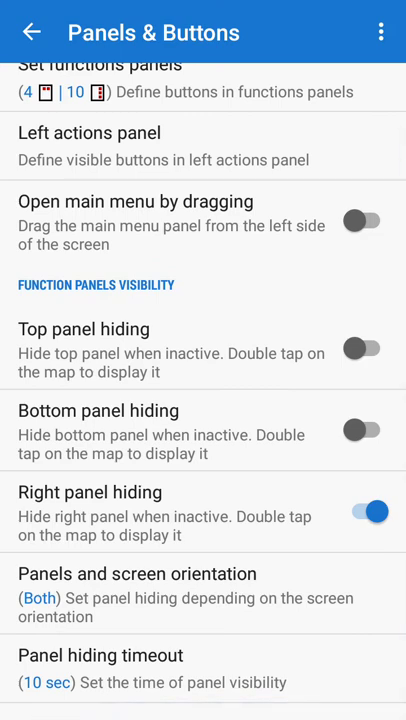
click(100, 669)
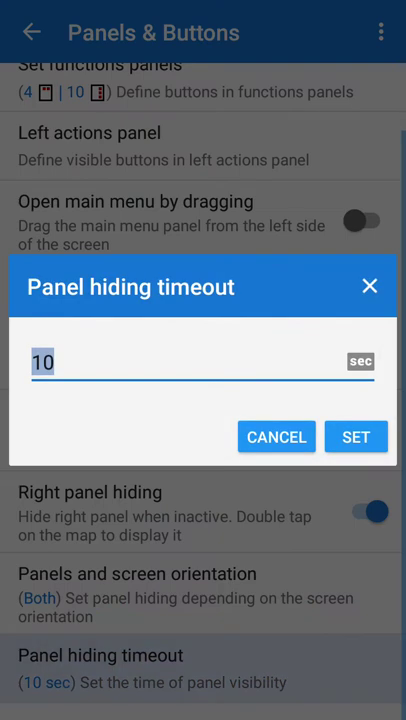
text(6)
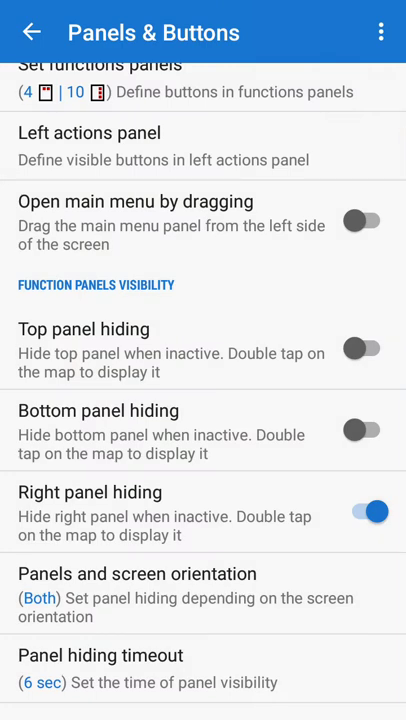
click(33, 31)
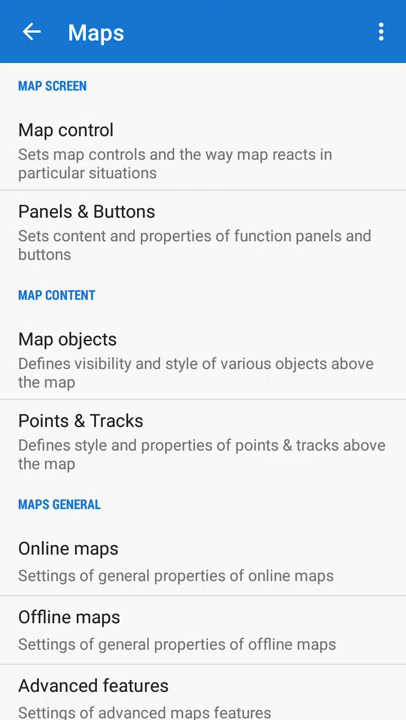
In Map objects, switch on Line to GPS and Heading line and adjust the map text size slider.
click(76, 339)
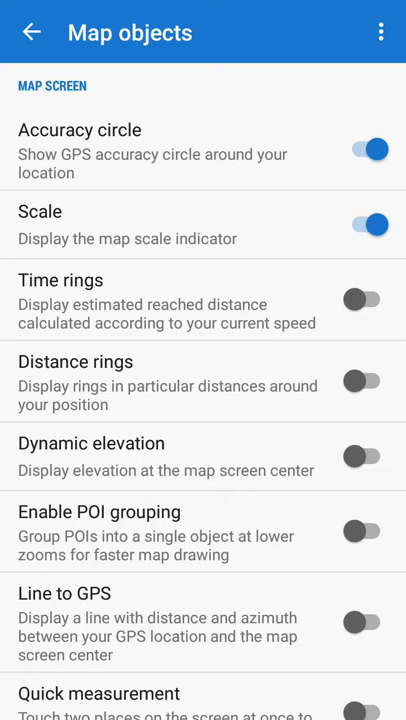
scroll(down, 3)
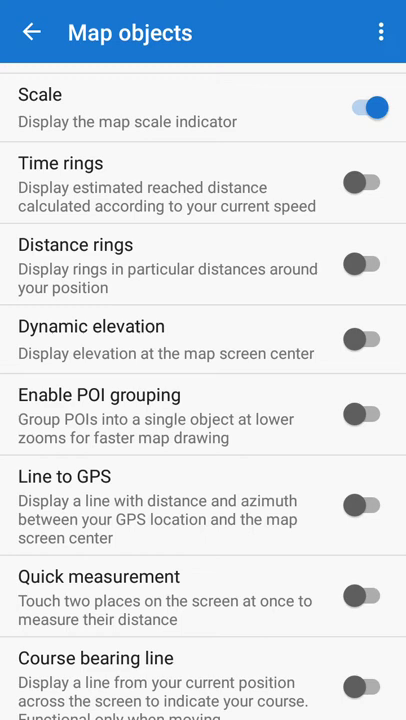
click(368, 513)
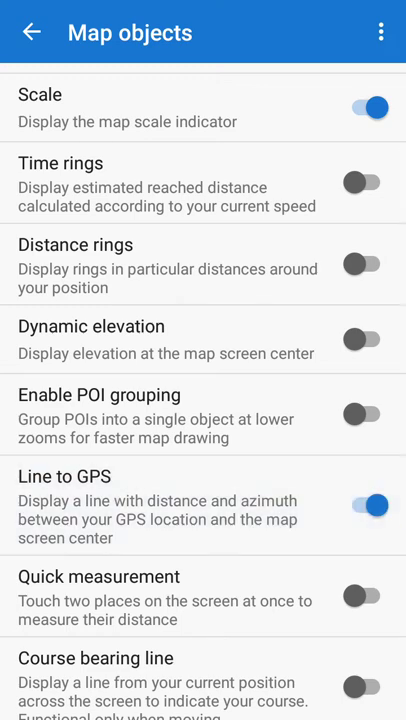
scroll(down, 3)
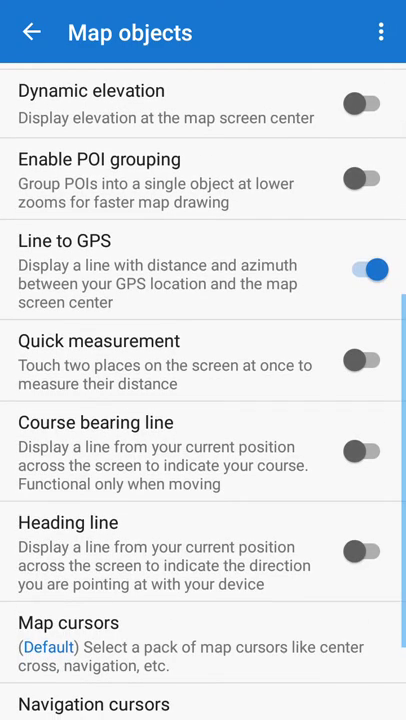
click(366, 549)
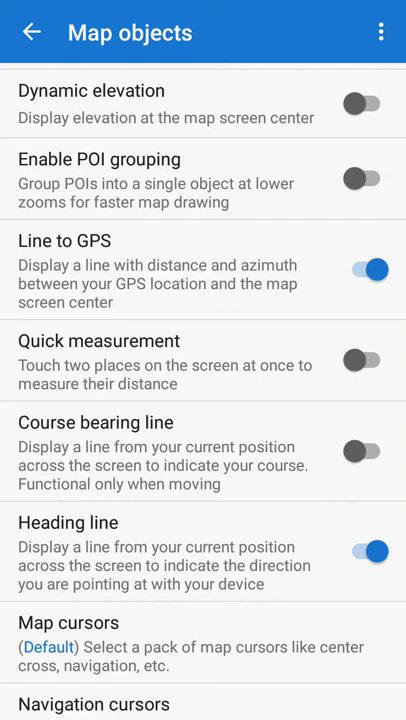
scroll(down, 3)
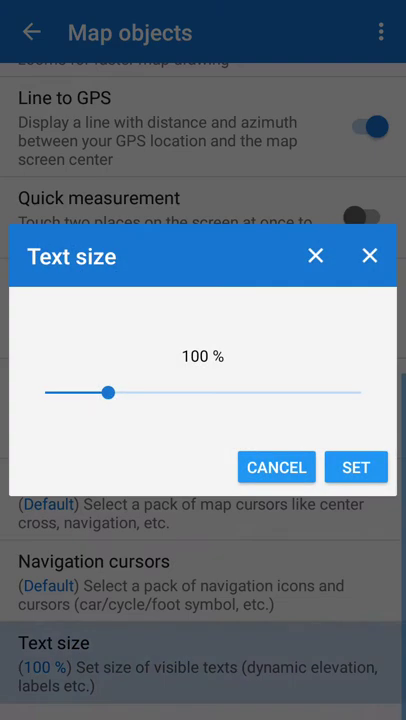
drag(109, 393, 159, 393)
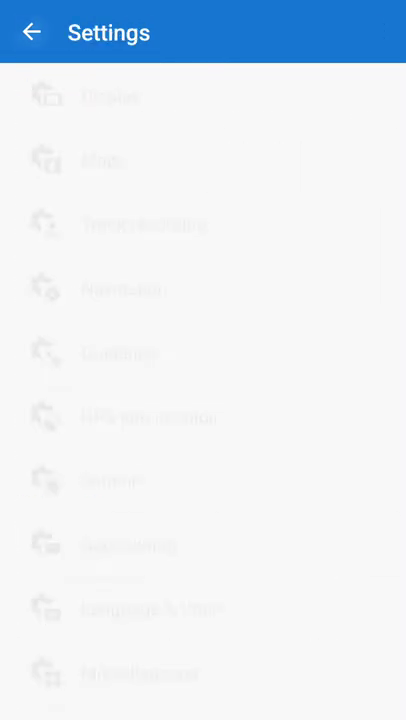
Return from Settings to the map showing the GPS distance and heading lines.
click(33, 32)
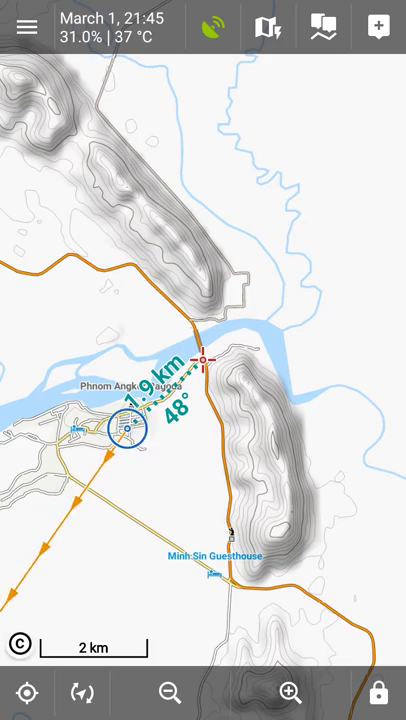
Go back into Settings > Maps toward the Advanced features map shading options.
click(24, 24)
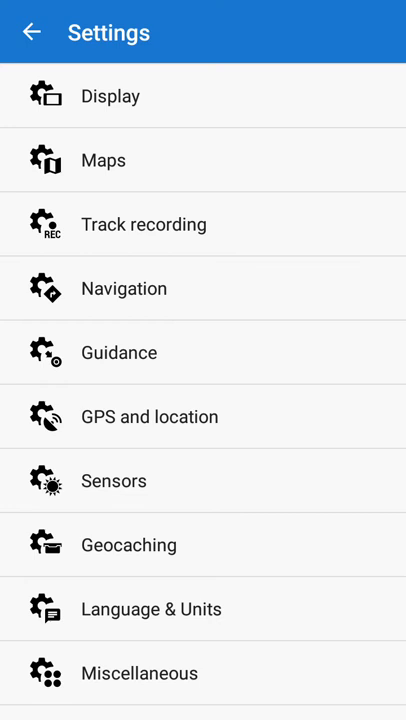
click(99, 160)
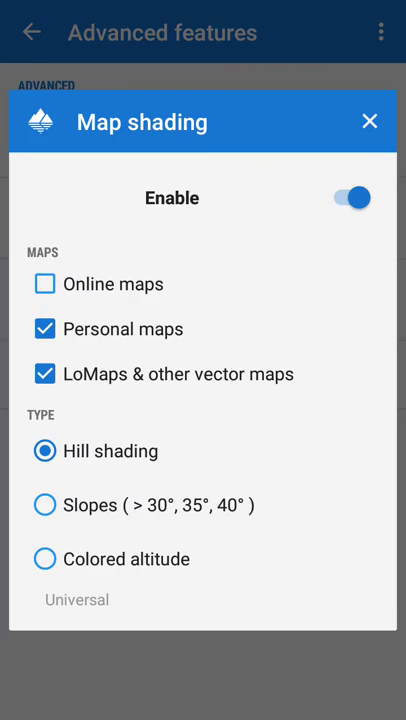
click(370, 121)
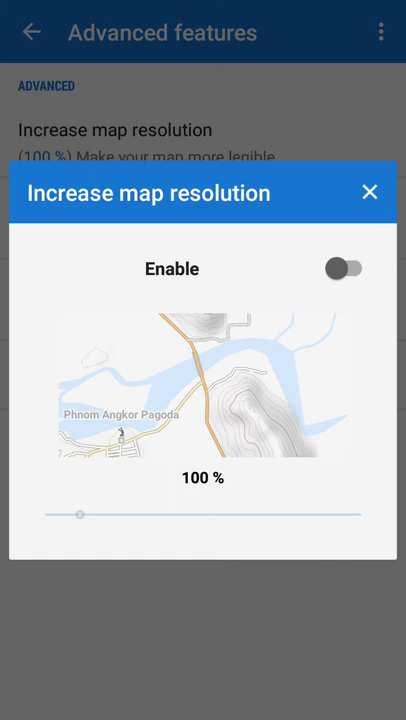
drag(78, 515, 290, 515)
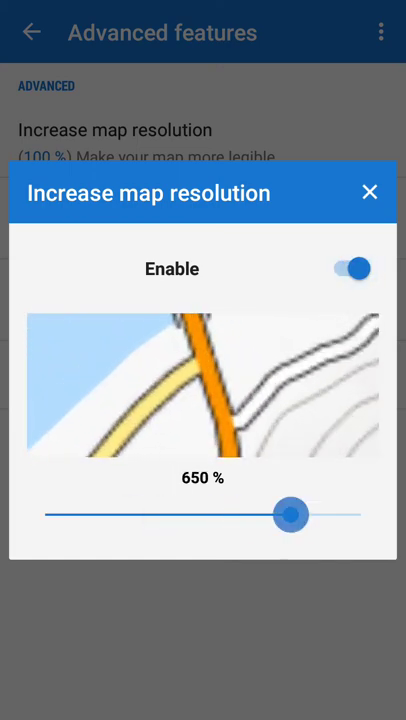
drag(290, 514, 92, 514)
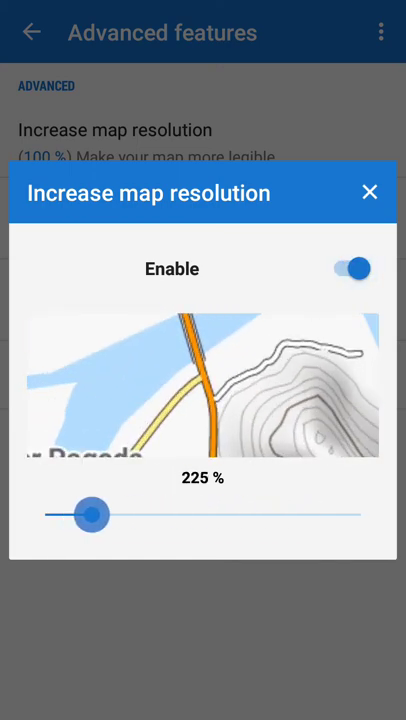
drag(93, 513, 82, 513)
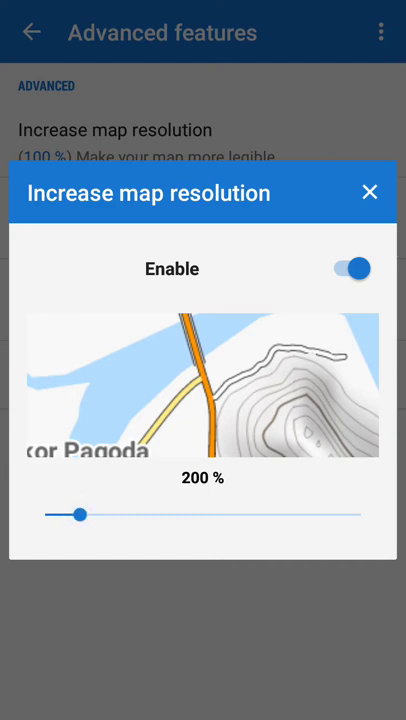
click(347, 268)
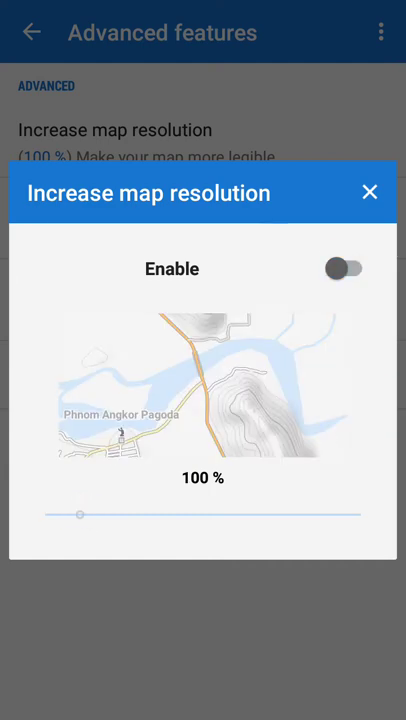
click(370, 192)
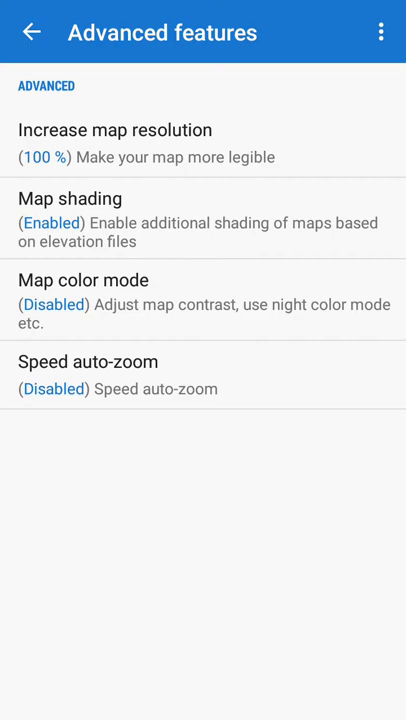
click(33, 31)
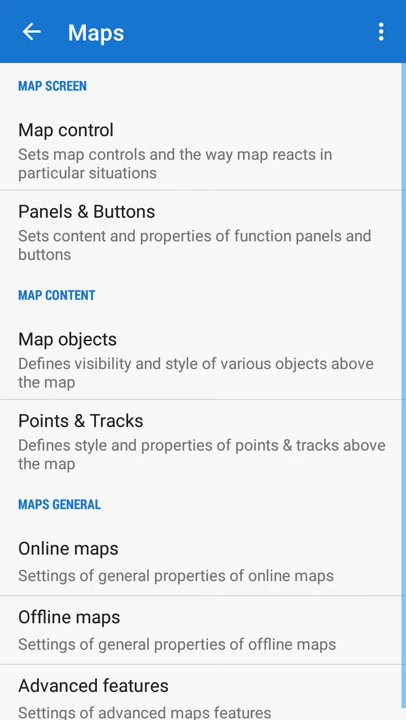
Create a new Motorcycle track recording profile with a 12 m distance interval.
click(32, 32)
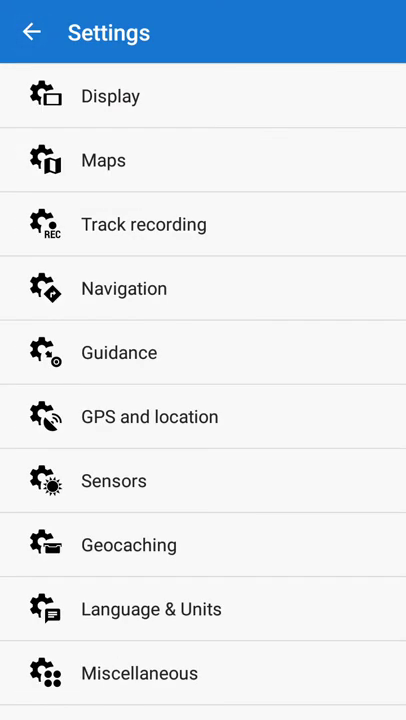
click(143, 224)
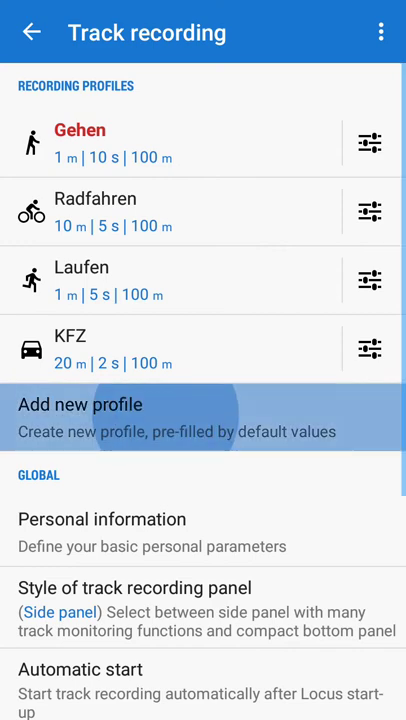
click(203, 413)
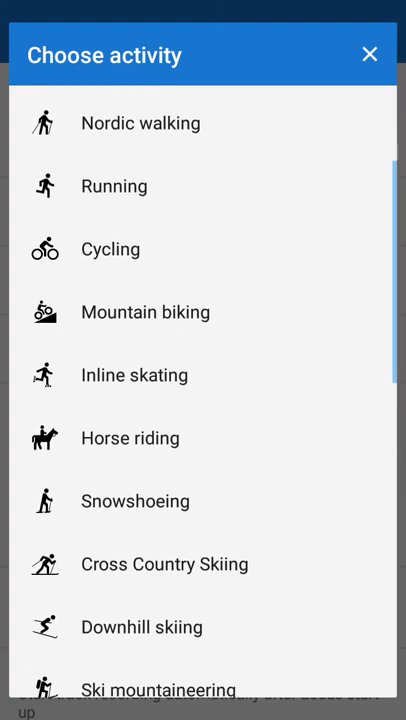
scroll(down, 3)
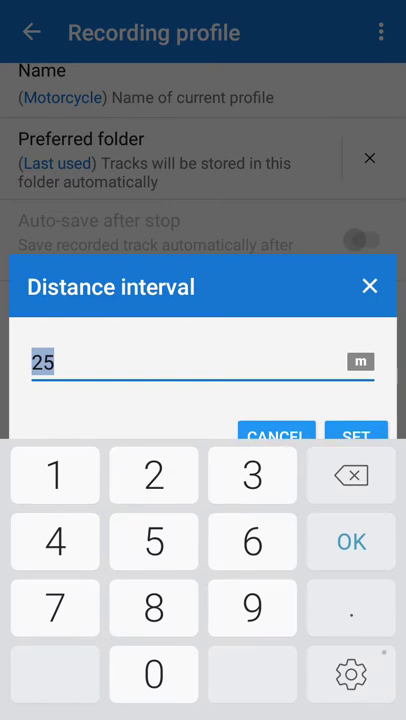
text(12)
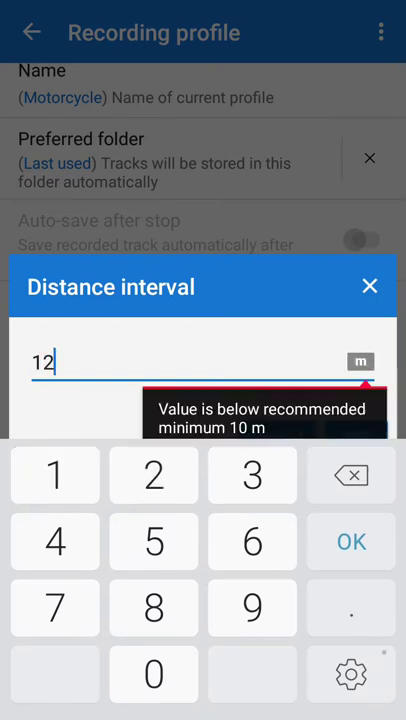
click(350, 541)
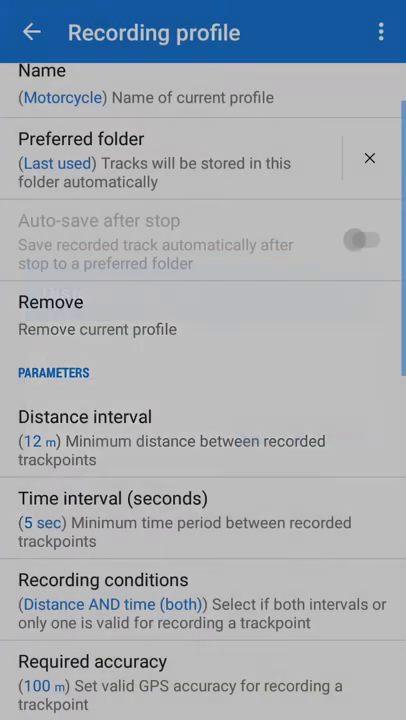
Set the profile's time interval to 3 sec.
click(123, 498)
text(3)
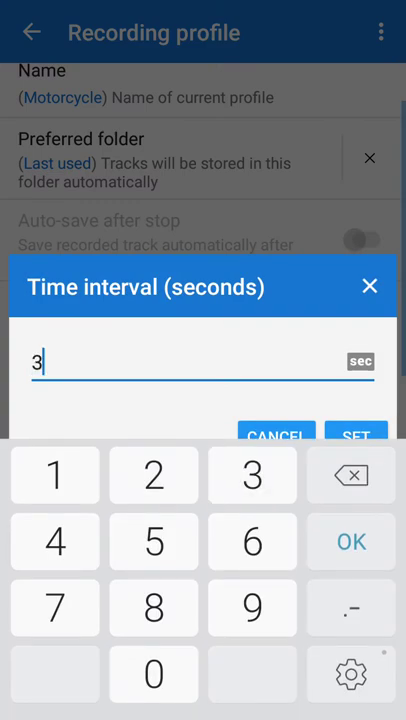
click(357, 437)
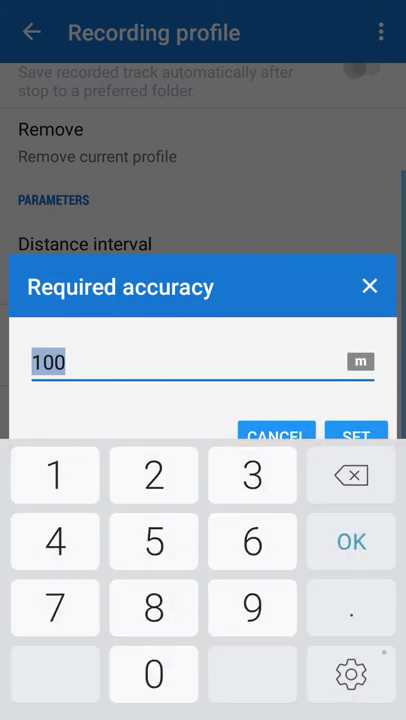
Set the Motorcycle profile's required accuracy to 60 m.
text(60)
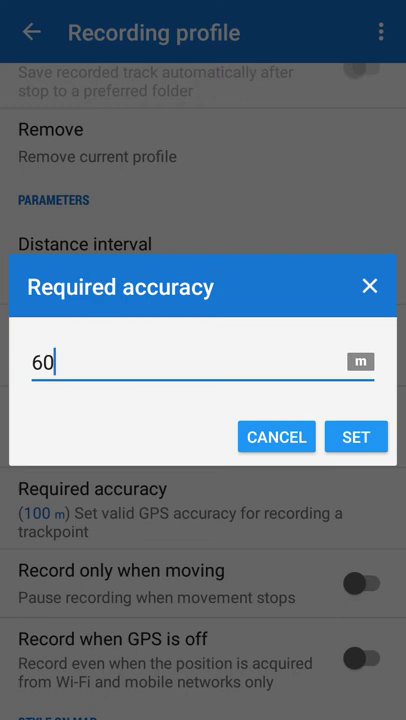
click(356, 437)
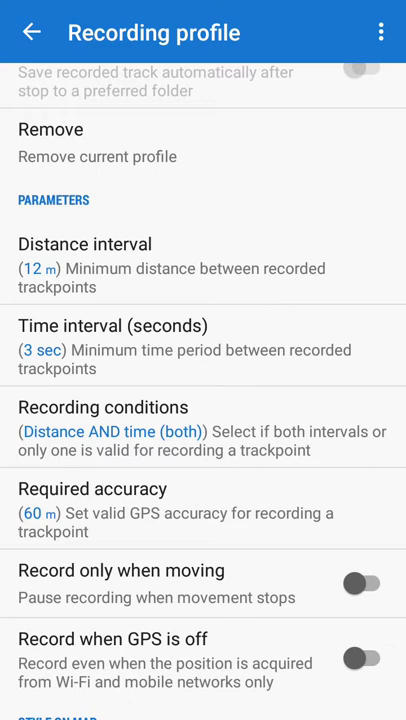
scroll(down, 3)
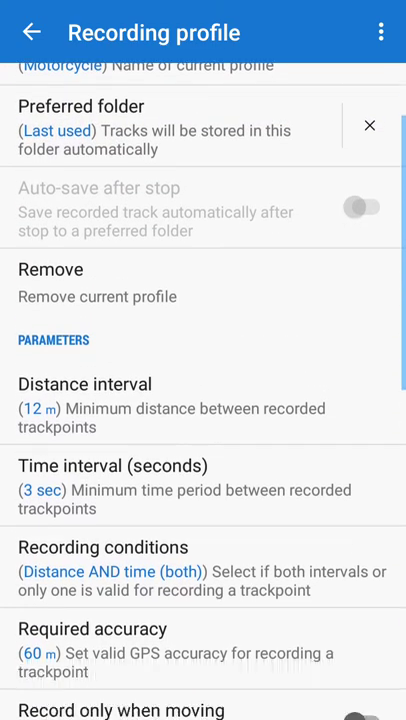
Open the profile's Automatic export settings with KML/KMZ as export type, dismissing the format tip.
scroll(down, 3)
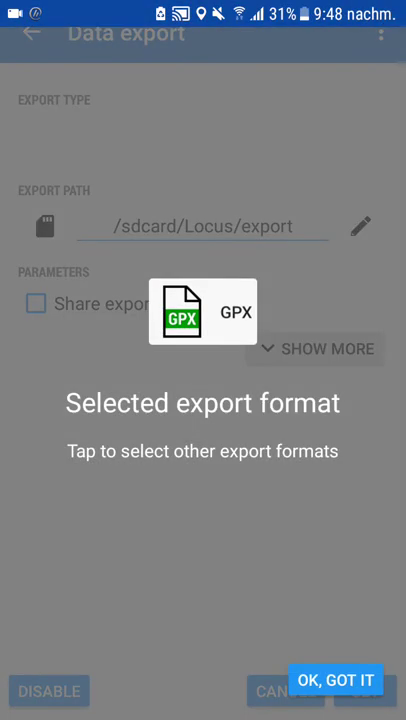
click(336, 679)
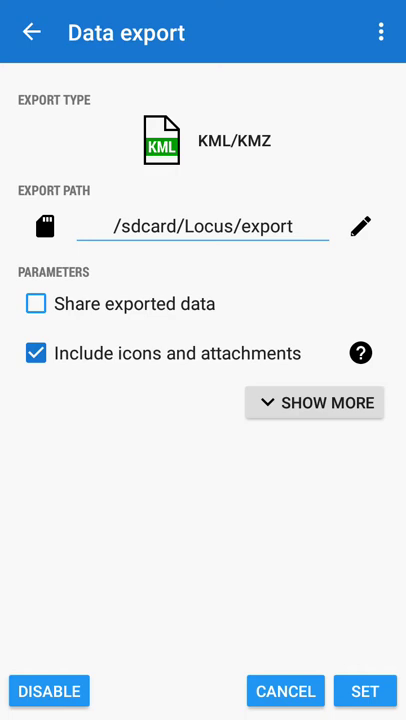
Create a new kmlexp export folder inside the Locus folder on the SD card.
click(359, 226)
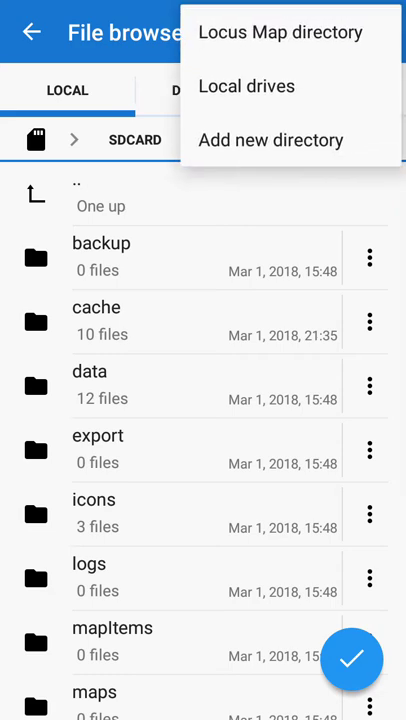
click(271, 139)
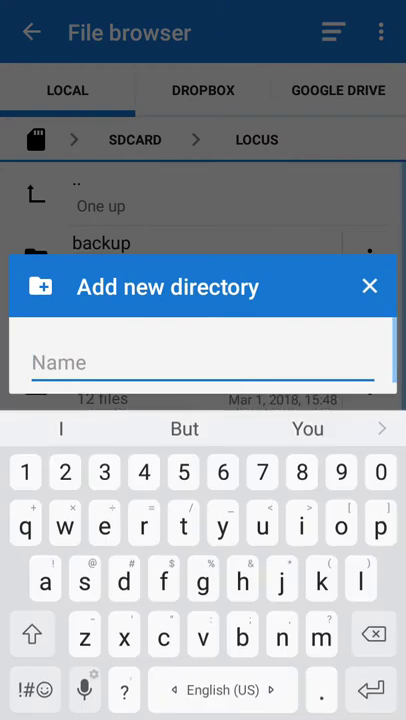
text(k)
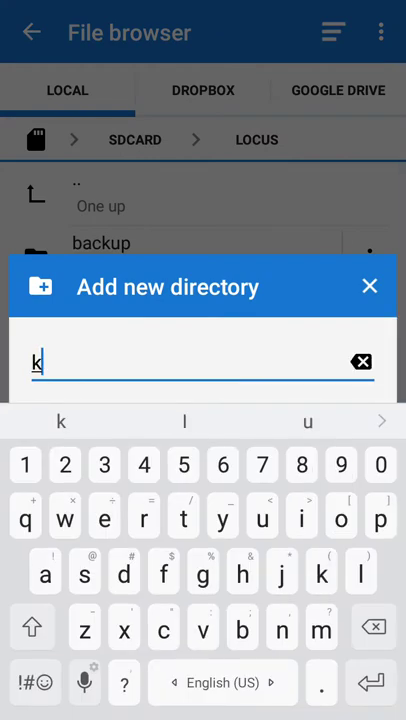
text(ml)
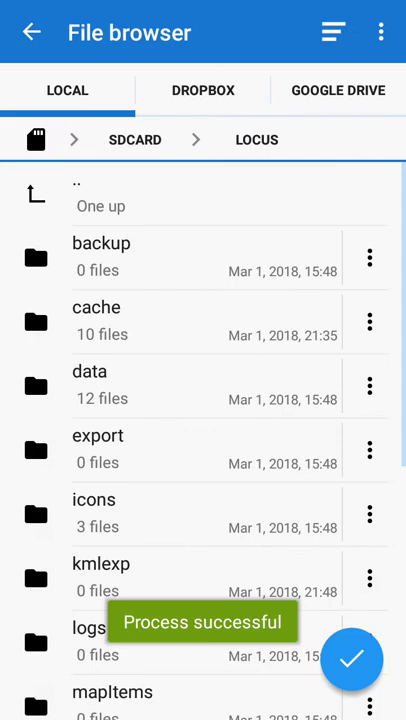
Use the new kmlexp folder for Motorcycle profile export, then move to the Navigation settings.
click(101, 578)
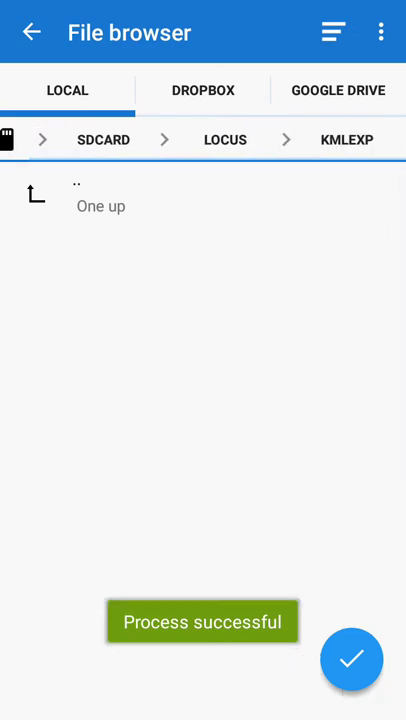
click(351, 659)
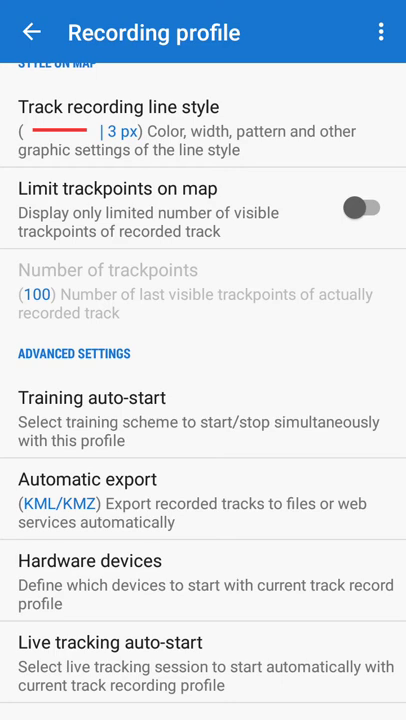
click(28, 32)
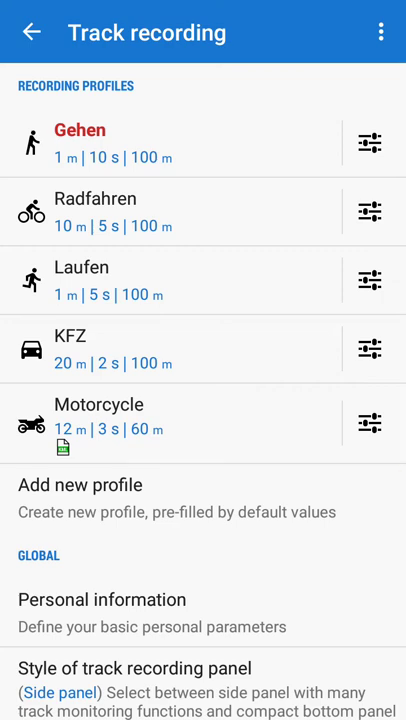
click(28, 32)
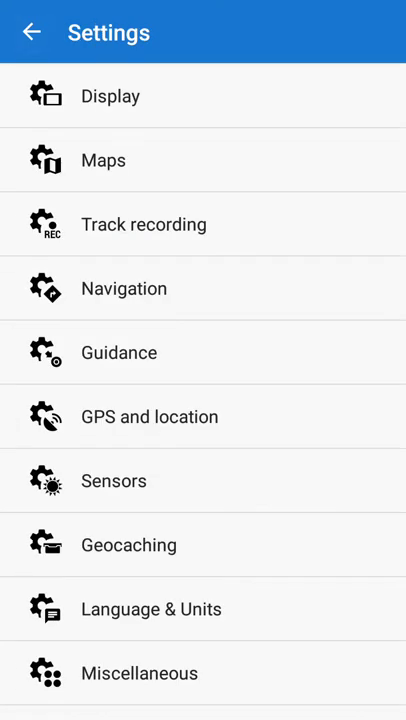
click(123, 288)
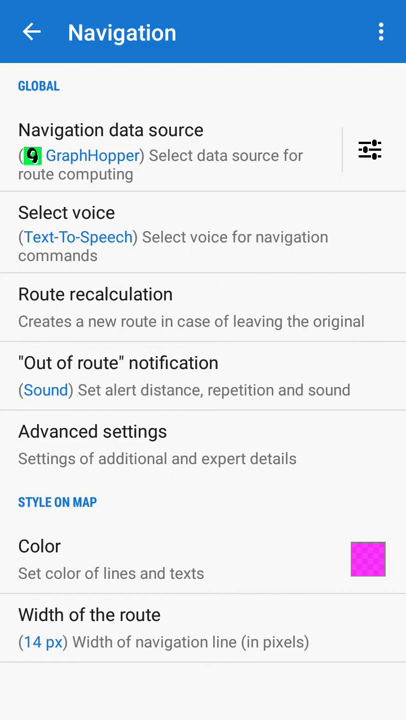
Switch the navigation data source from GraphHopper to BRouter and start changing the route colour.
click(160, 152)
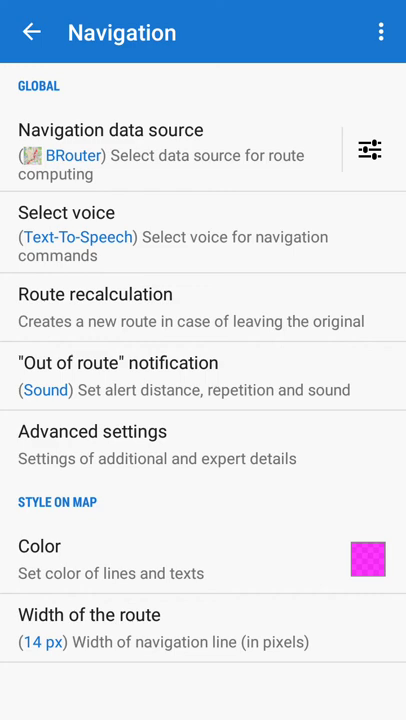
click(371, 562)
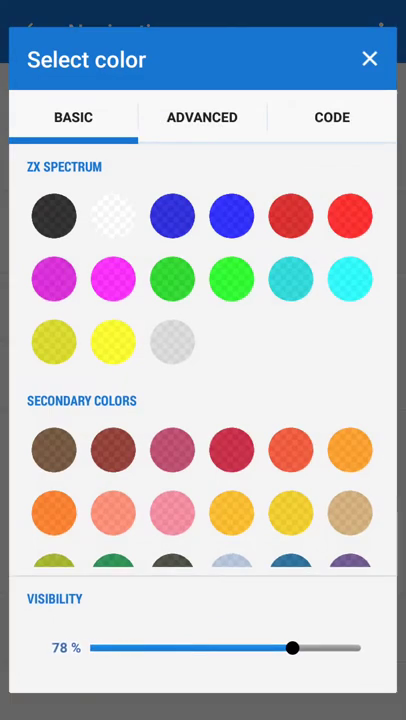
Set the route line colour visibility to about 25 % and apply the chosen colour.
drag(293, 648, 185, 648)
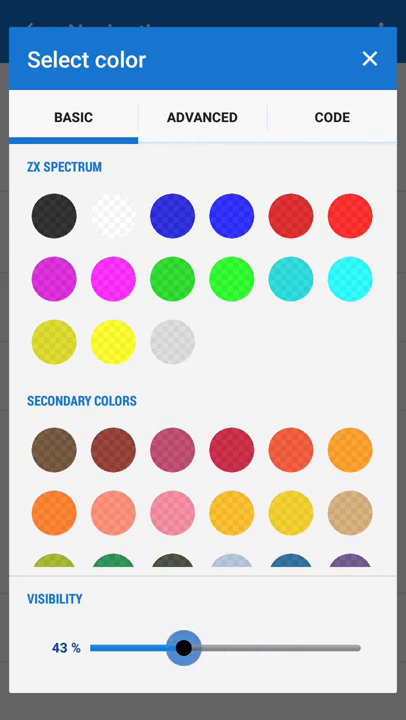
drag(184, 647, 114, 647)
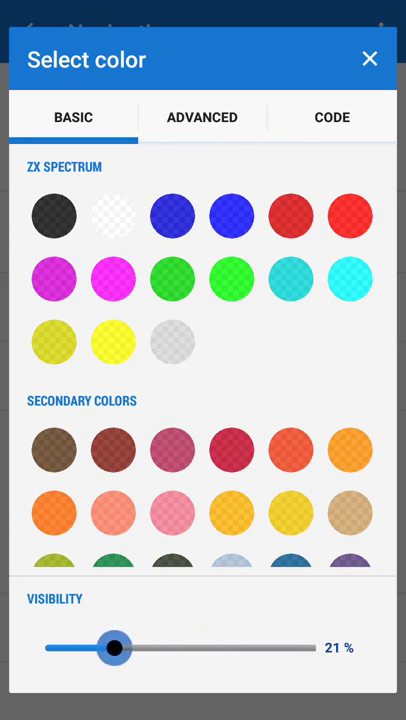
drag(114, 648, 110, 648)
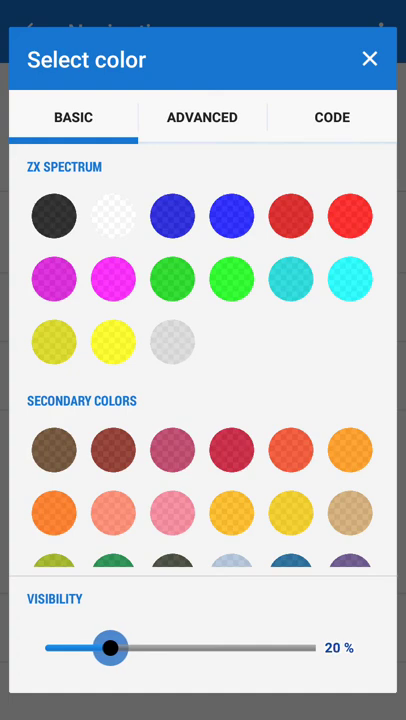
drag(109, 648, 124, 648)
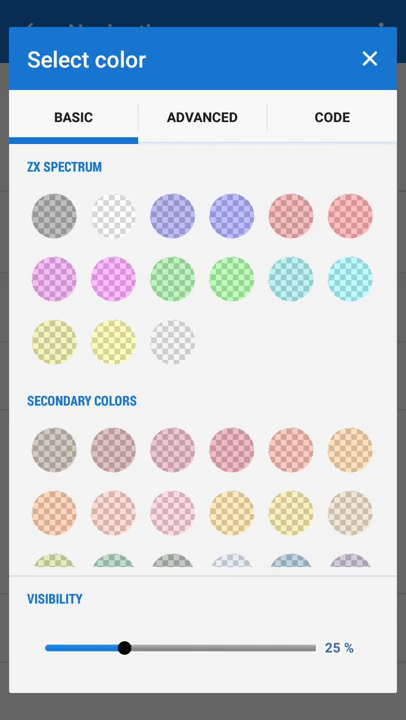
click(201, 117)
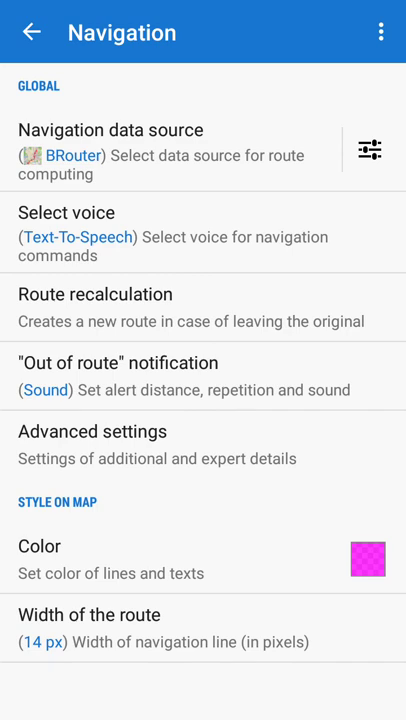
Return to the main Settings list and go into Language & Units.
click(33, 32)
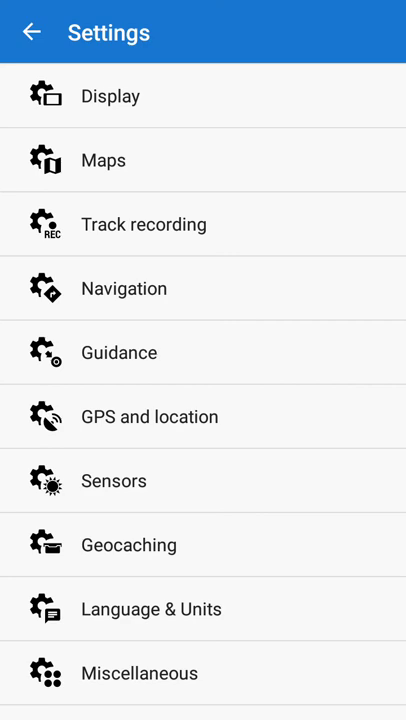
click(150, 608)
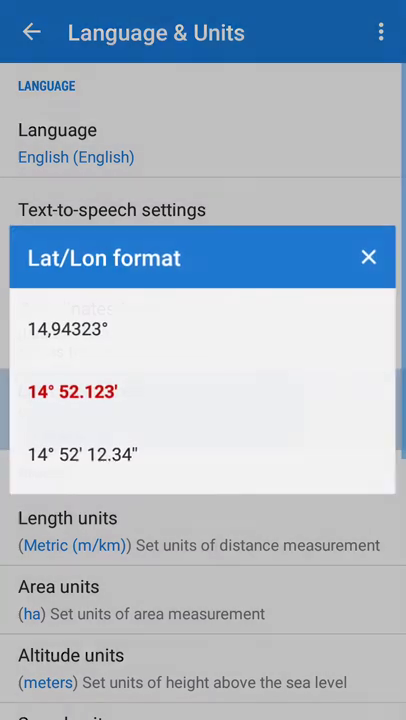
Show coordinates as decimal degrees (14,94323°), keep Metric (m/km) length units, and return to the map.
click(67, 329)
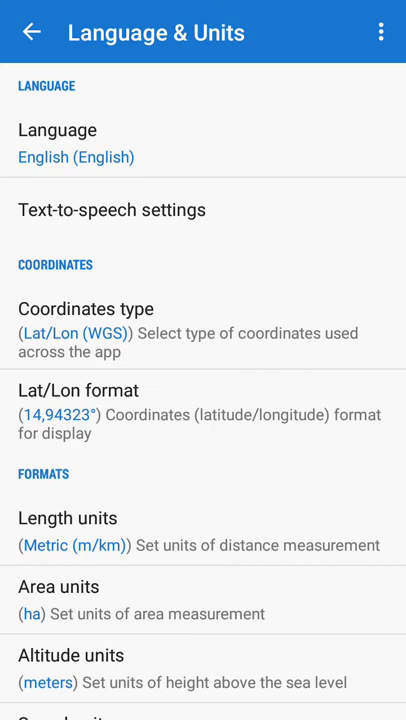
scroll(down, 3)
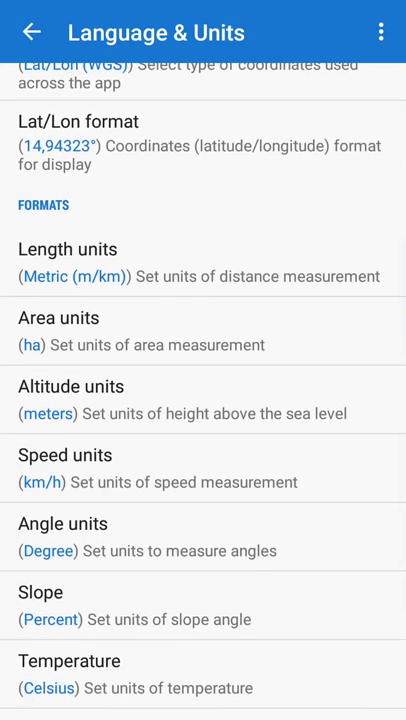
click(70, 249)
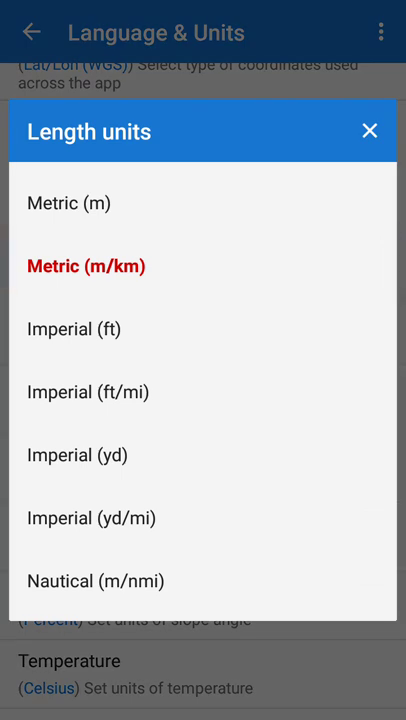
click(86, 265)
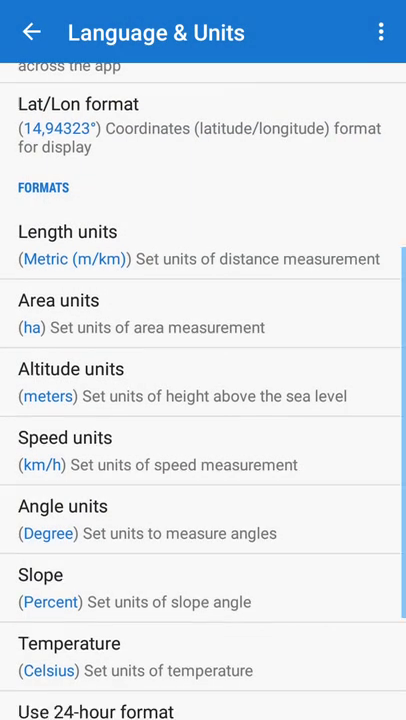
scroll(down, 3)
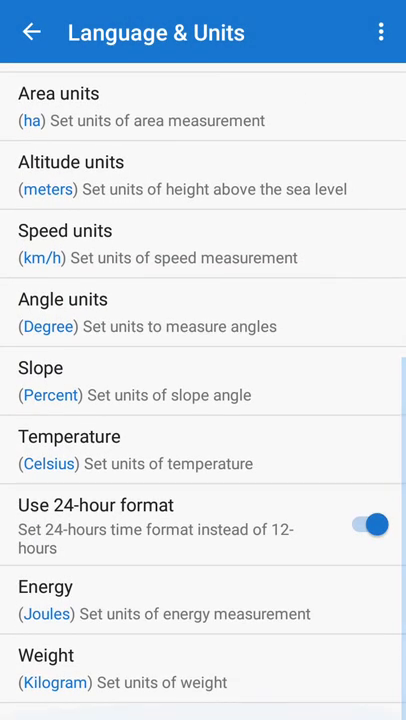
click(28, 31)
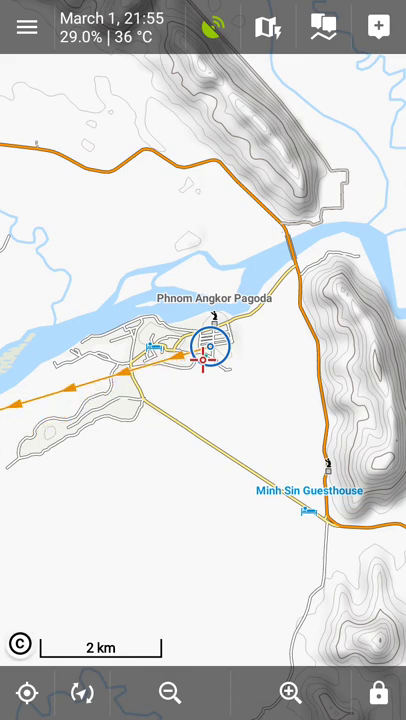
Enable Increase map resolution in advanced map features and raise the slider to 200 %.
click(26, 27)
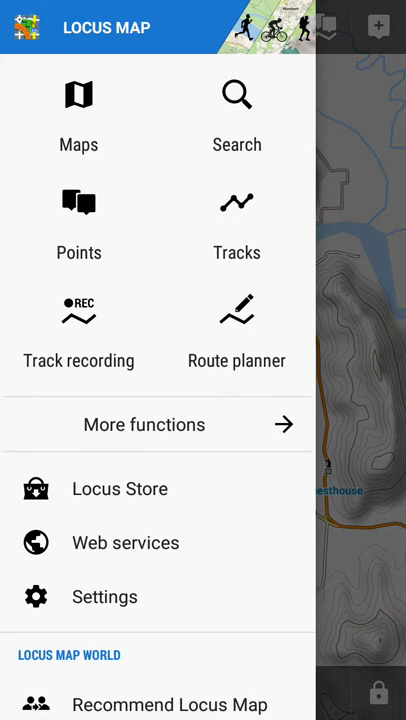
click(28, 27)
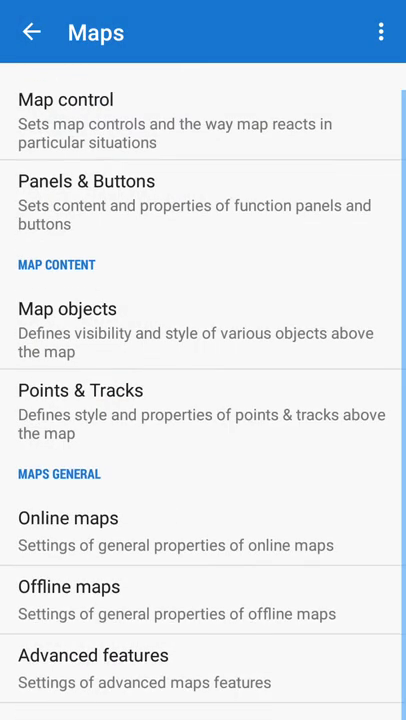
click(92, 655)
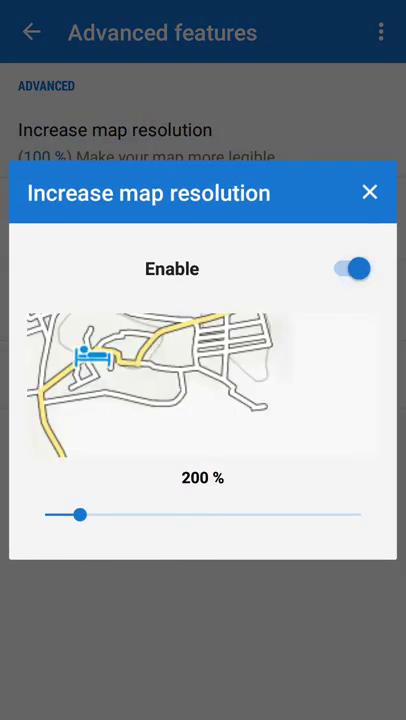
drag(82, 515, 174, 515)
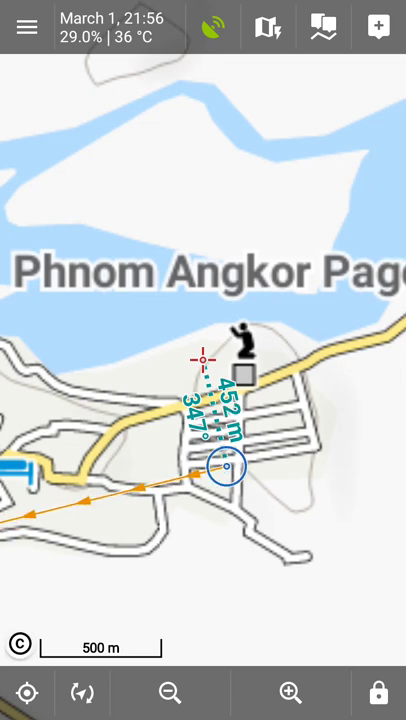
Briefly view satellite imagery, switch back to the vector map and bring up the main menu.
click(27, 27)
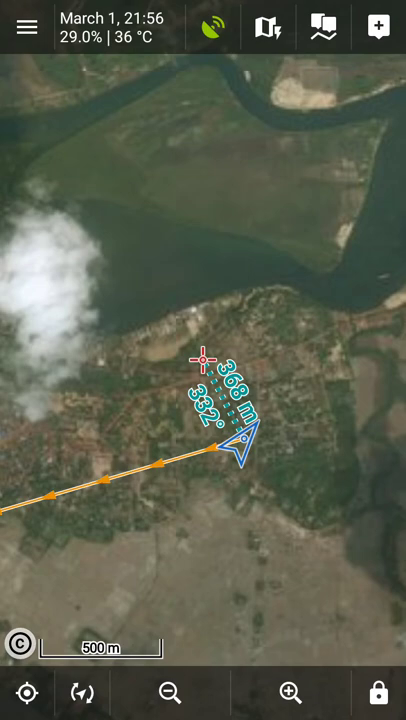
click(268, 27)
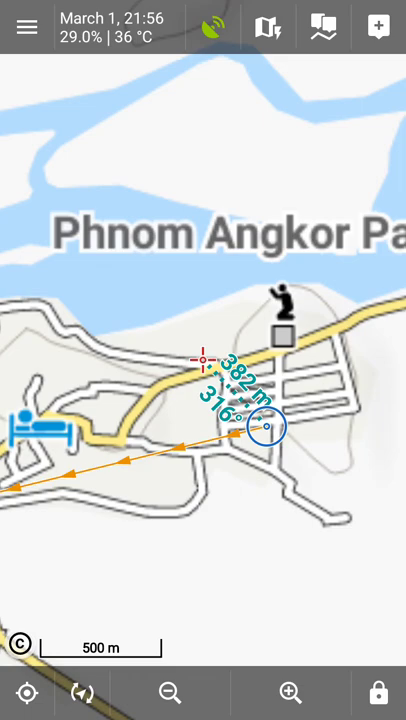
click(26, 27)
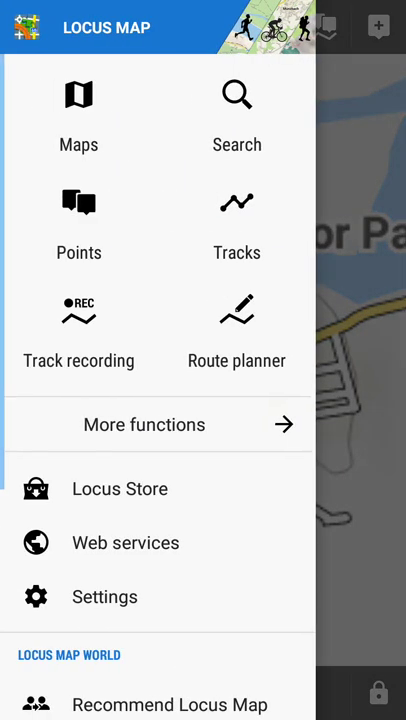
Reduce offline map text size to 50 % and return to the map to check the smaller labels.
click(104, 596)
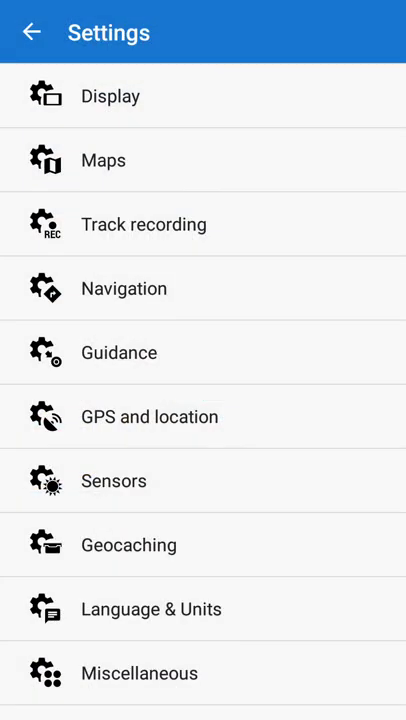
click(102, 160)
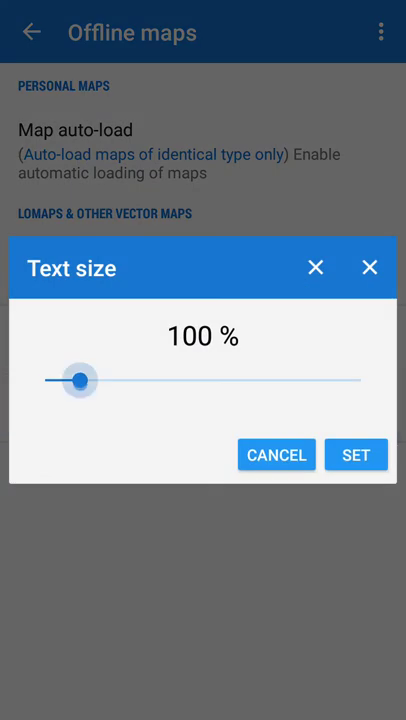
drag(80, 380, 45, 380)
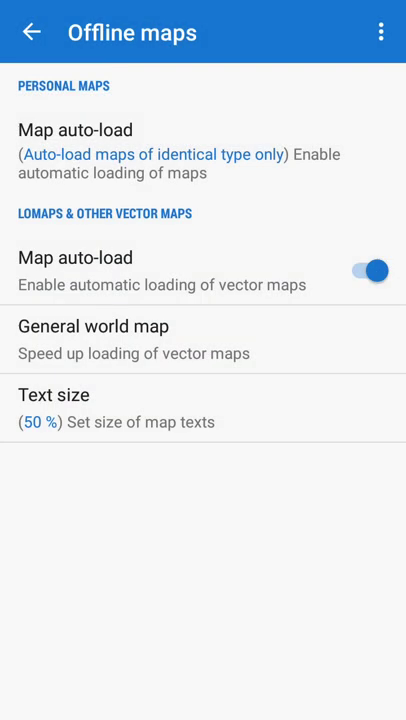
click(33, 32)
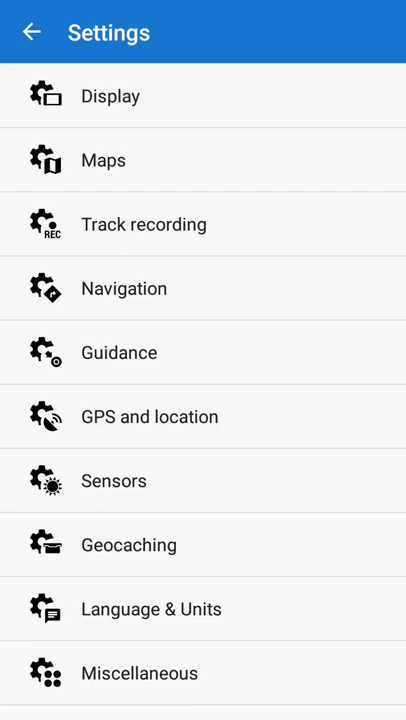
click(33, 32)
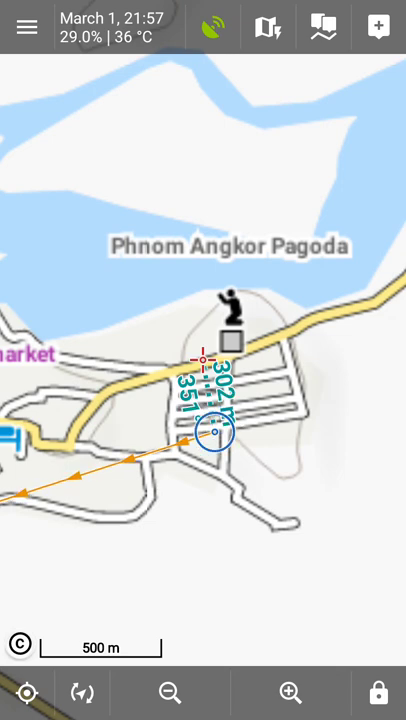
Go back into Settings > Maps > Advanced features to the Increase map resolution setting.
click(27, 27)
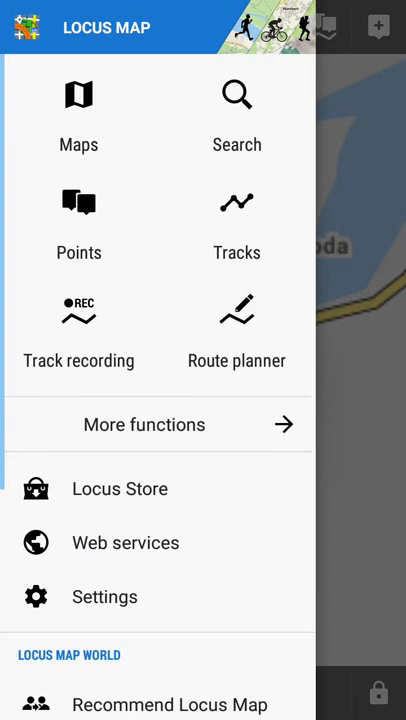
click(78, 110)
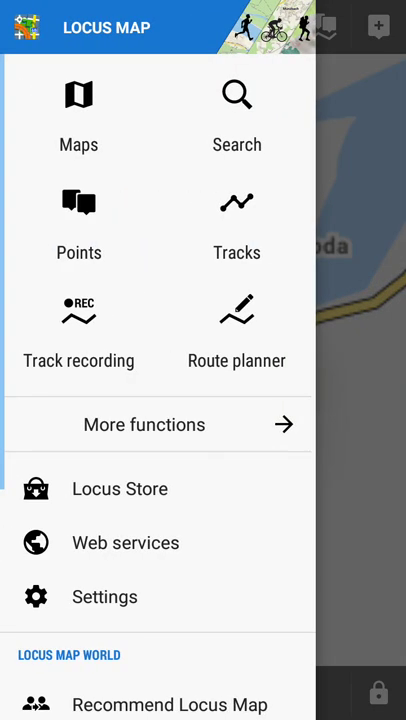
click(104, 596)
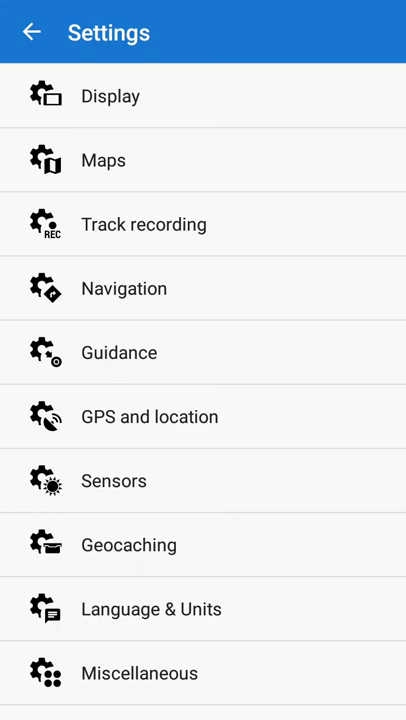
click(99, 160)
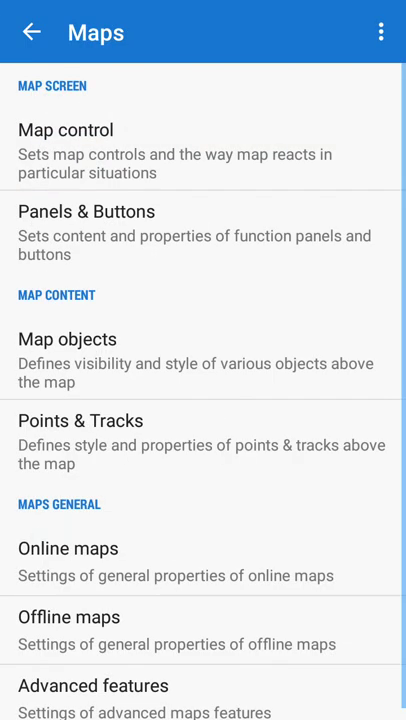
click(90, 686)
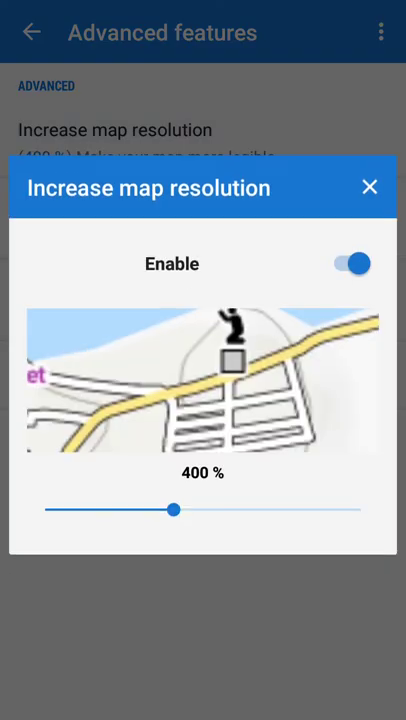
Lower the map resolution to 150 %, keep it, and back out to the main Settings list.
drag(175, 510, 45, 513)
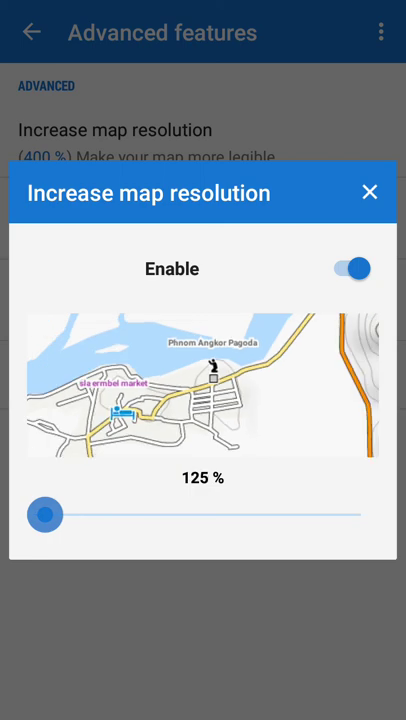
drag(45, 514, 57, 514)
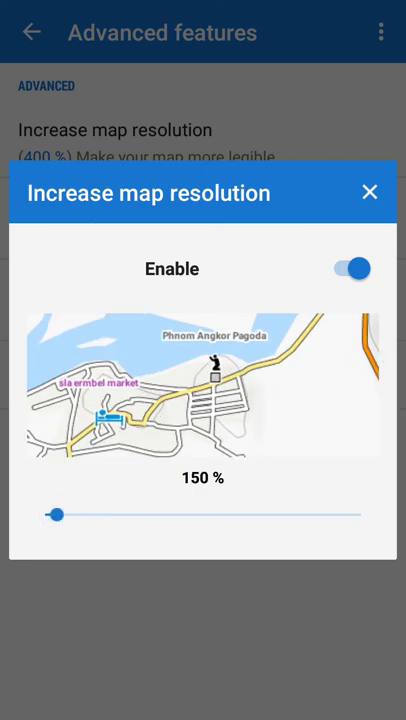
click(369, 192)
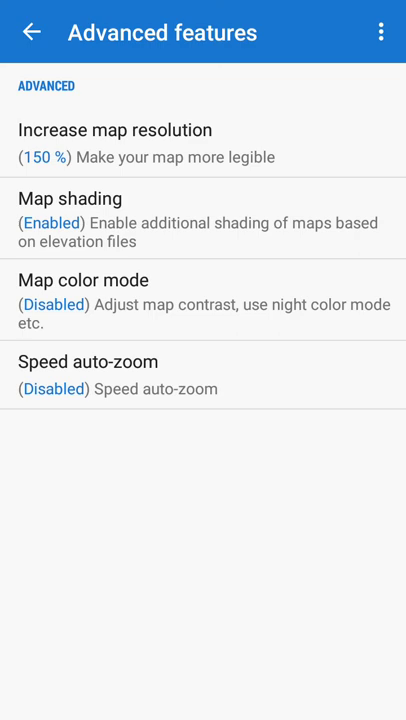
click(32, 31)
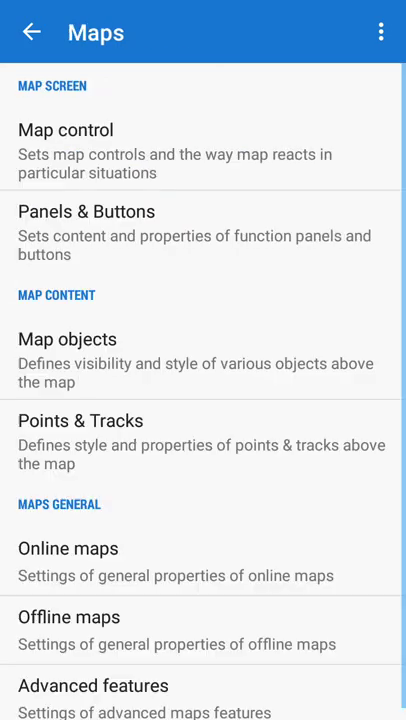
click(31, 31)
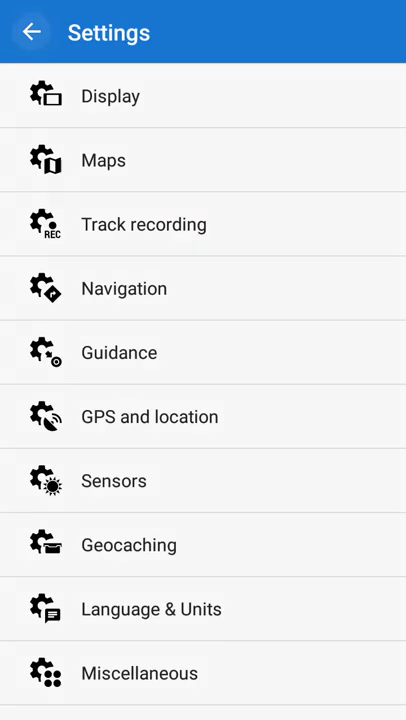